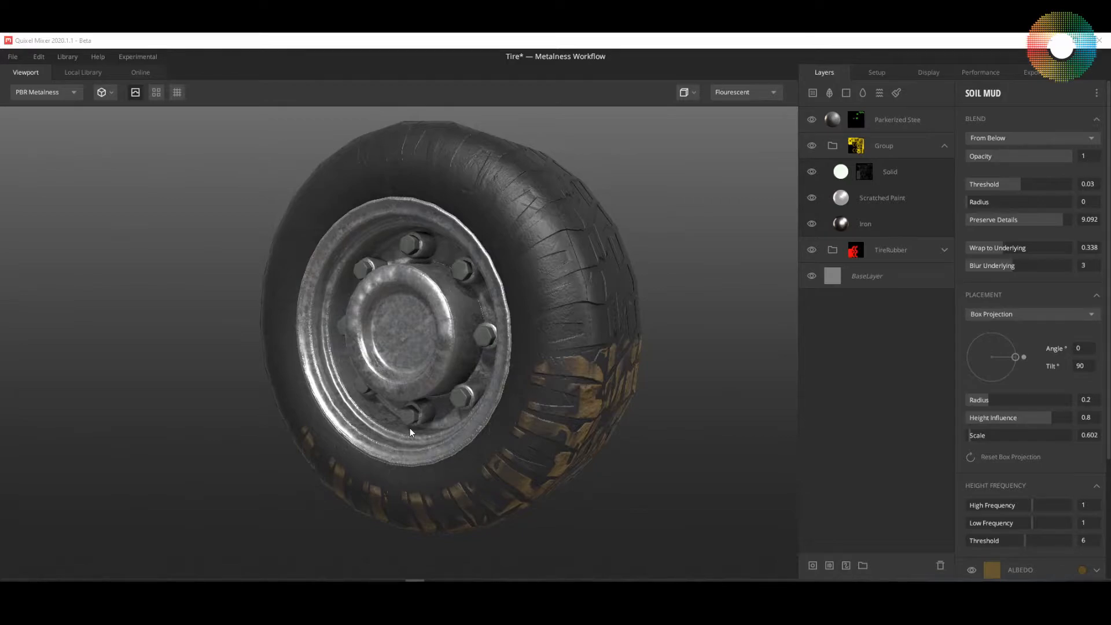
- Hide the Scratches layer and add a Solid layer with Albedo, Metalness, Roughness, Occlusion and Opacity unchecked
left_click(890, 172)
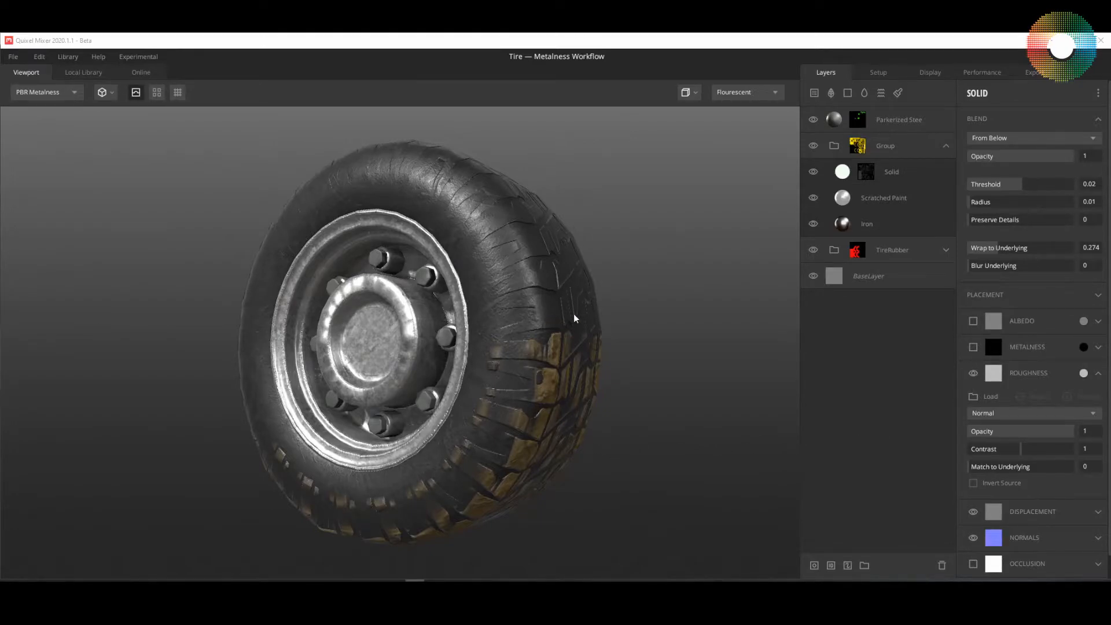
mouse_move(588, 324)
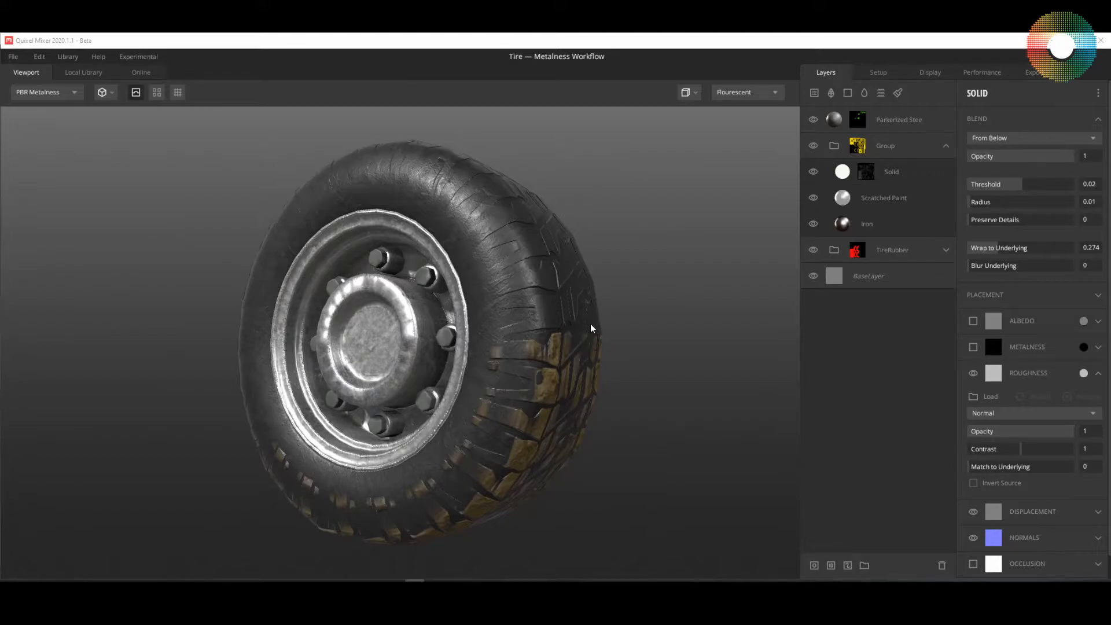
mouse_move(756, 336)
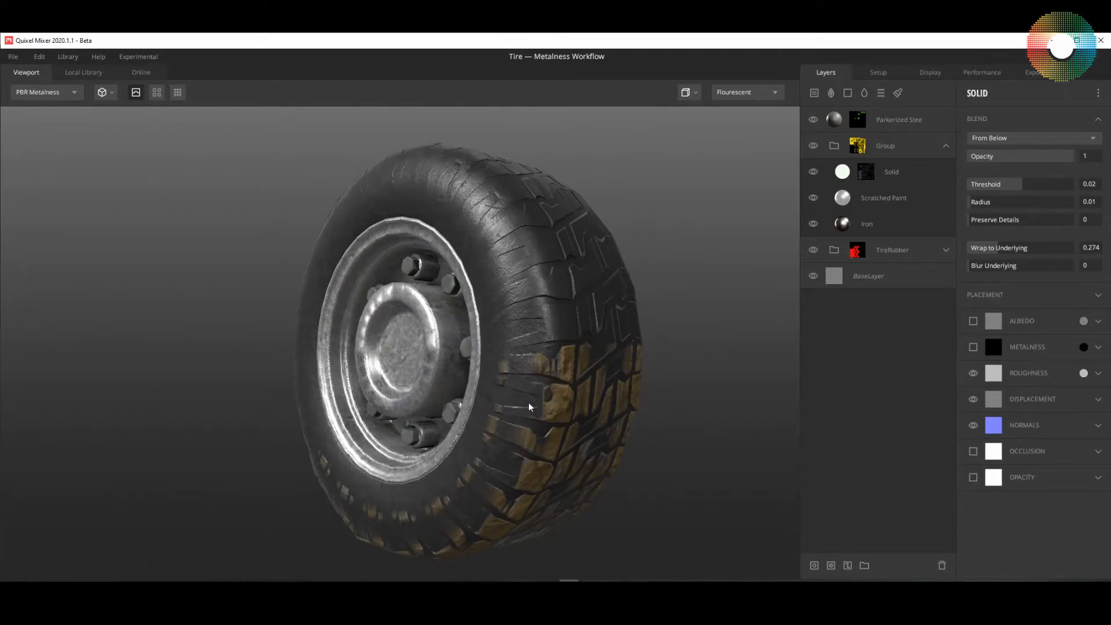
mouse_move(545, 434)
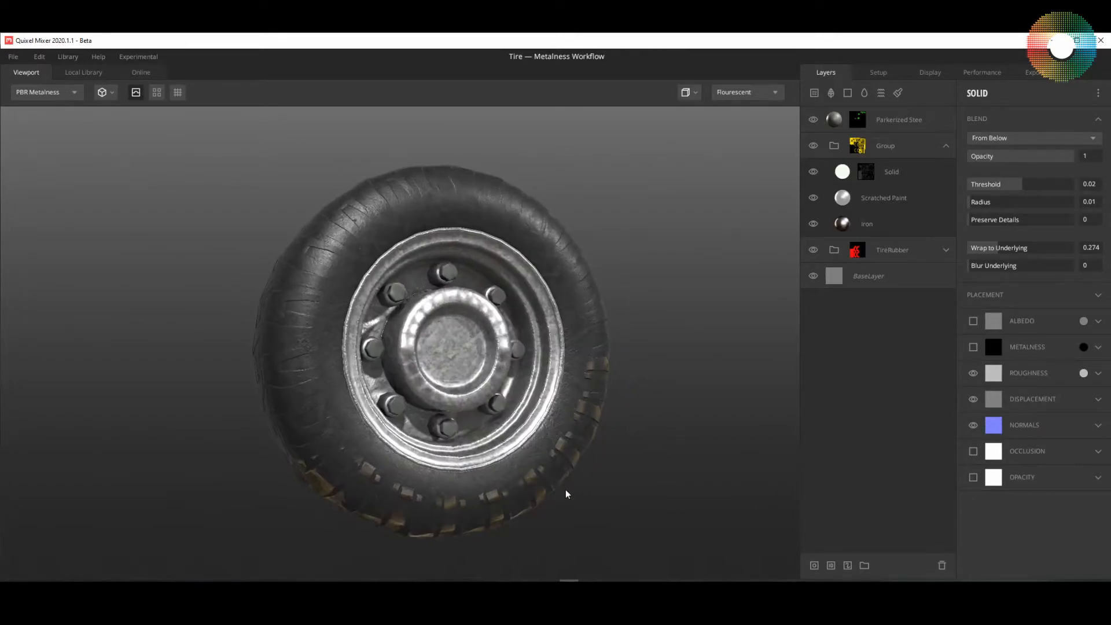
left_click(883, 198)
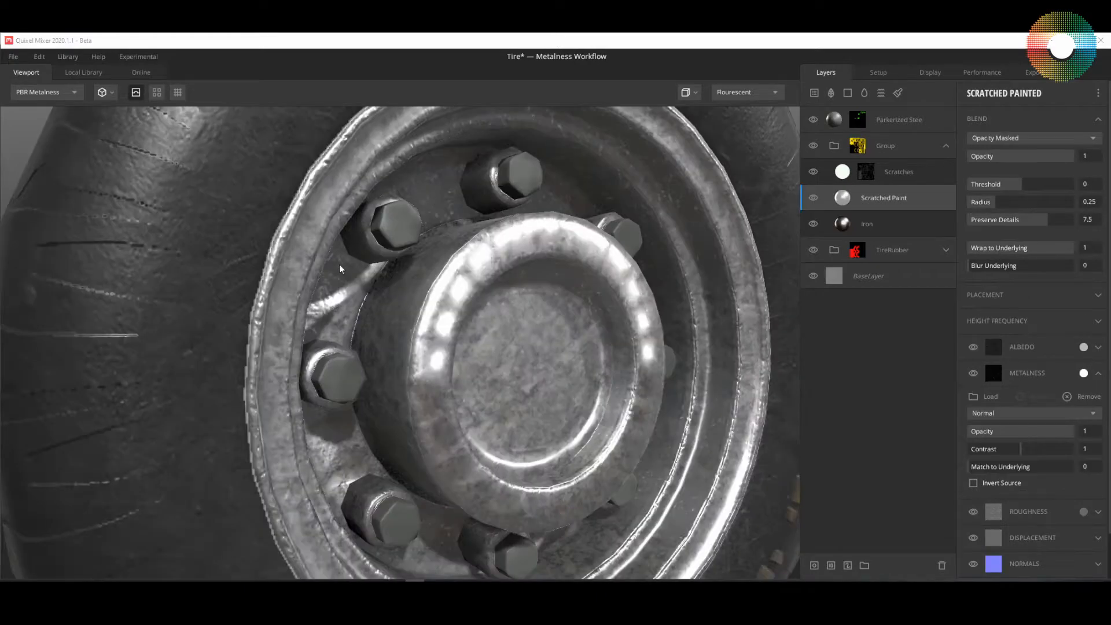
left_click(814, 171)
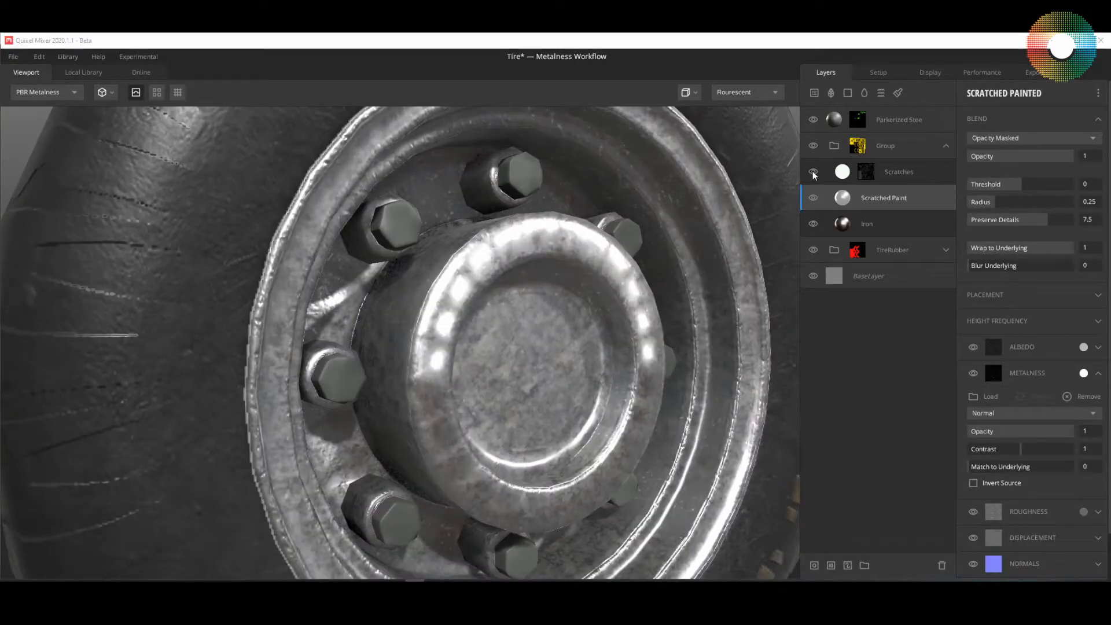
left_click(898, 171)
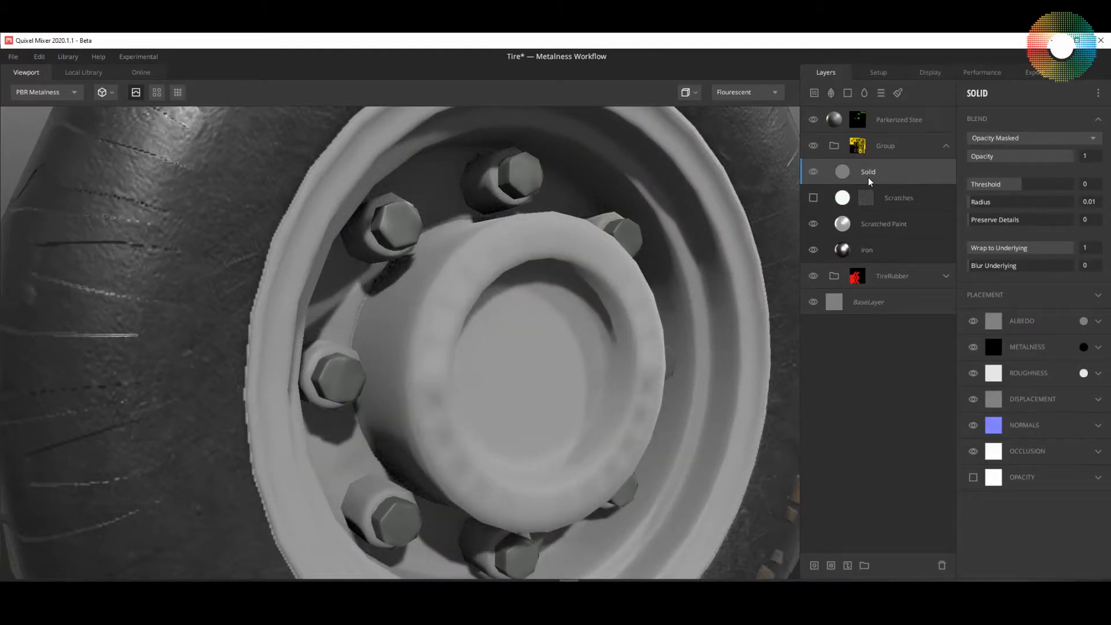
mouse_move(973, 321)
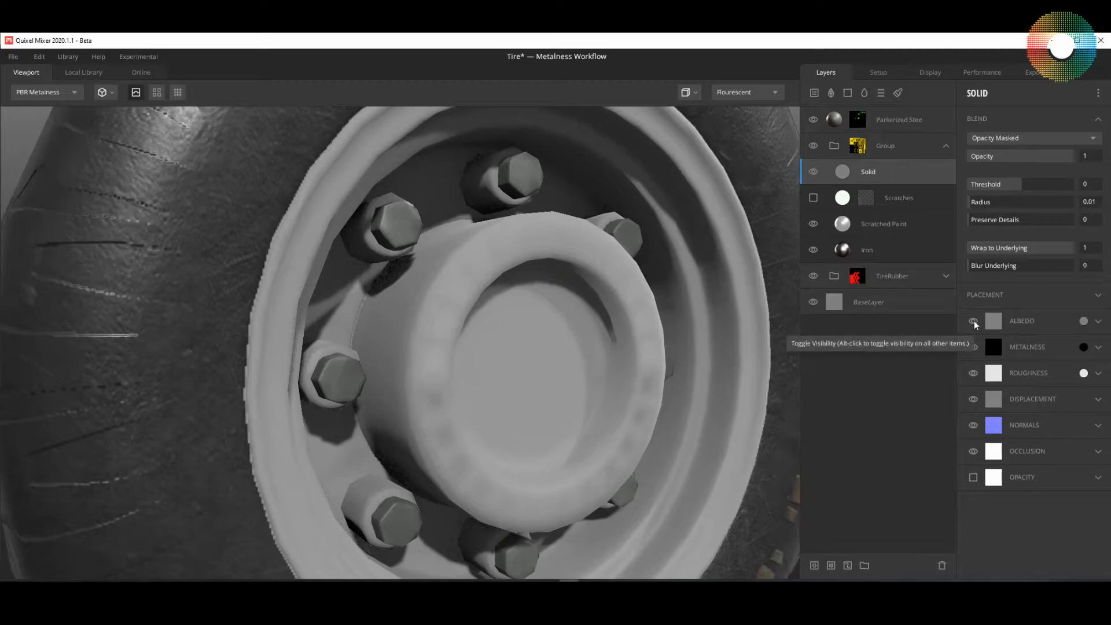
left_click(973, 320)
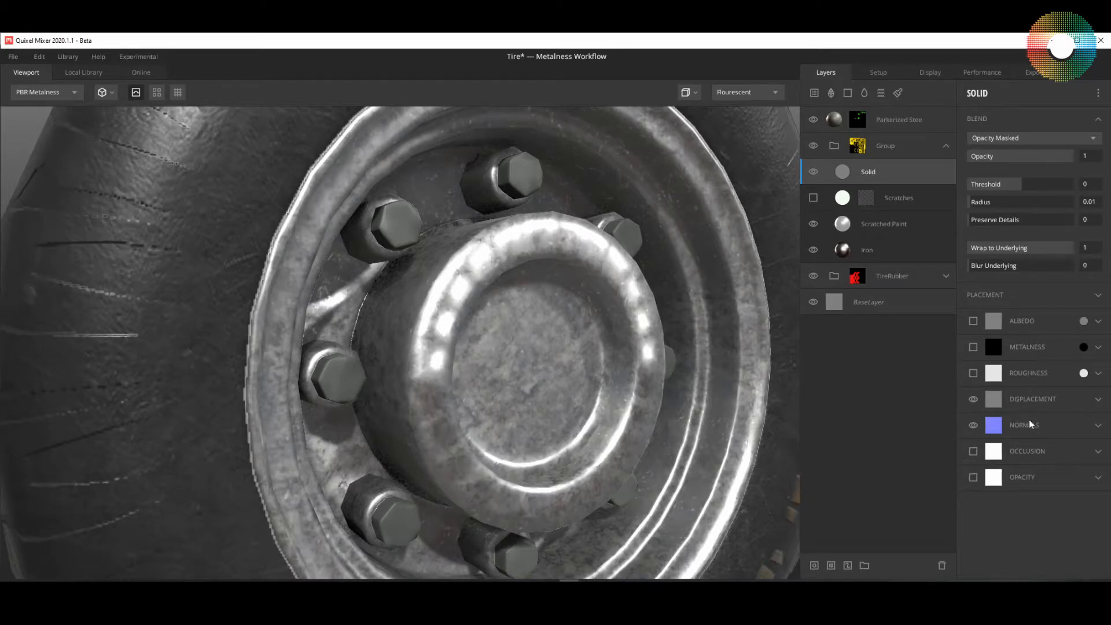
mouse_move(1031, 428)
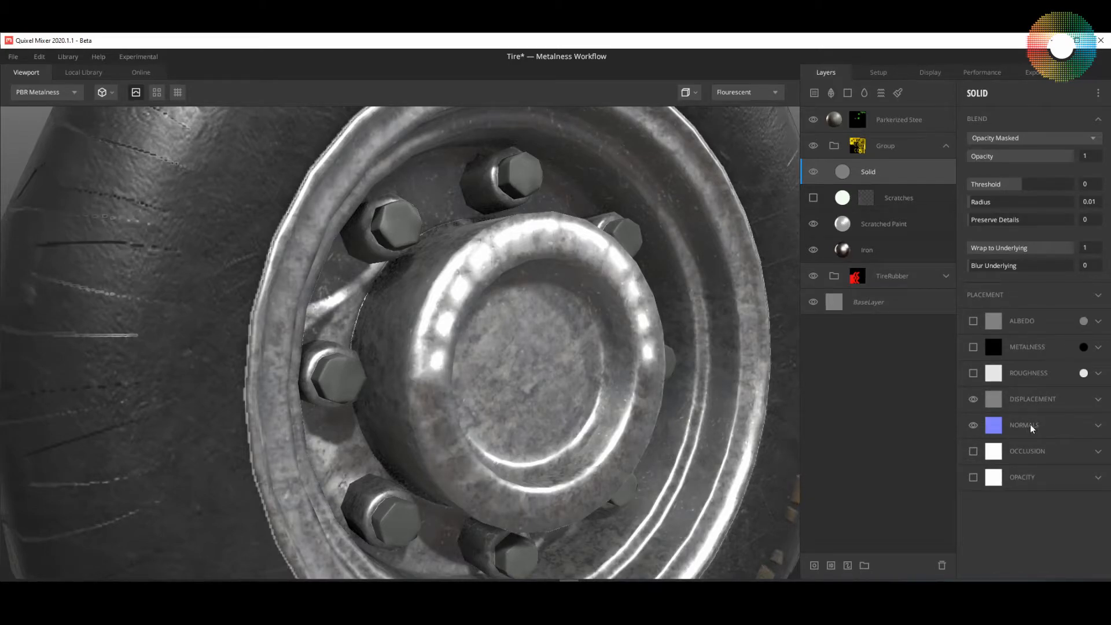
- Add a mask stack to the Solid layer and set its Map source to Custom Image
right_click(866, 171)
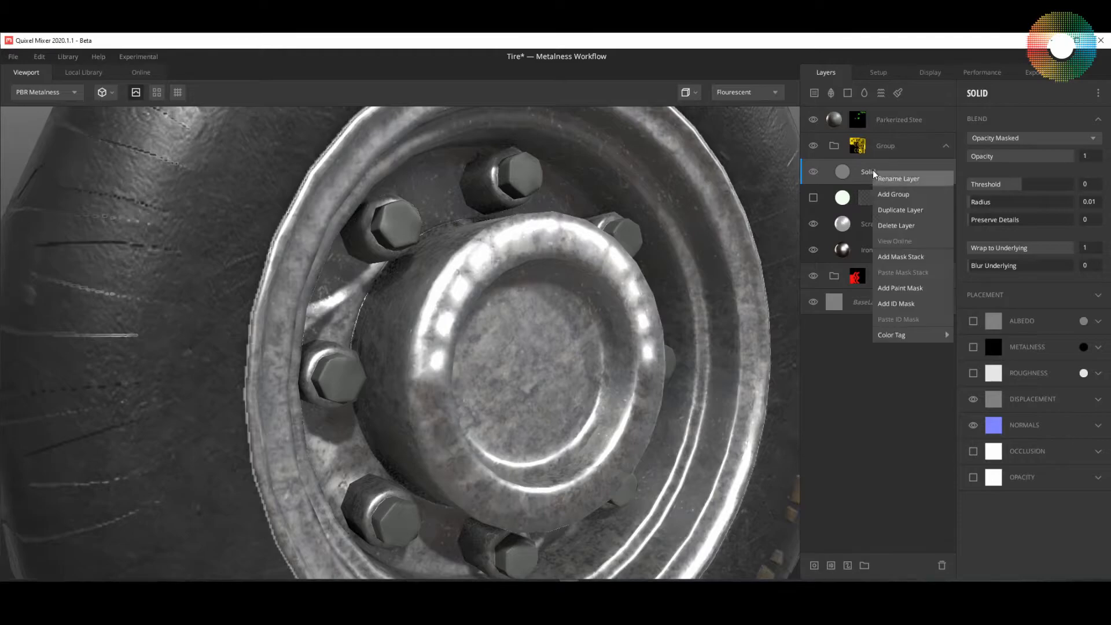
mouse_move(908, 257)
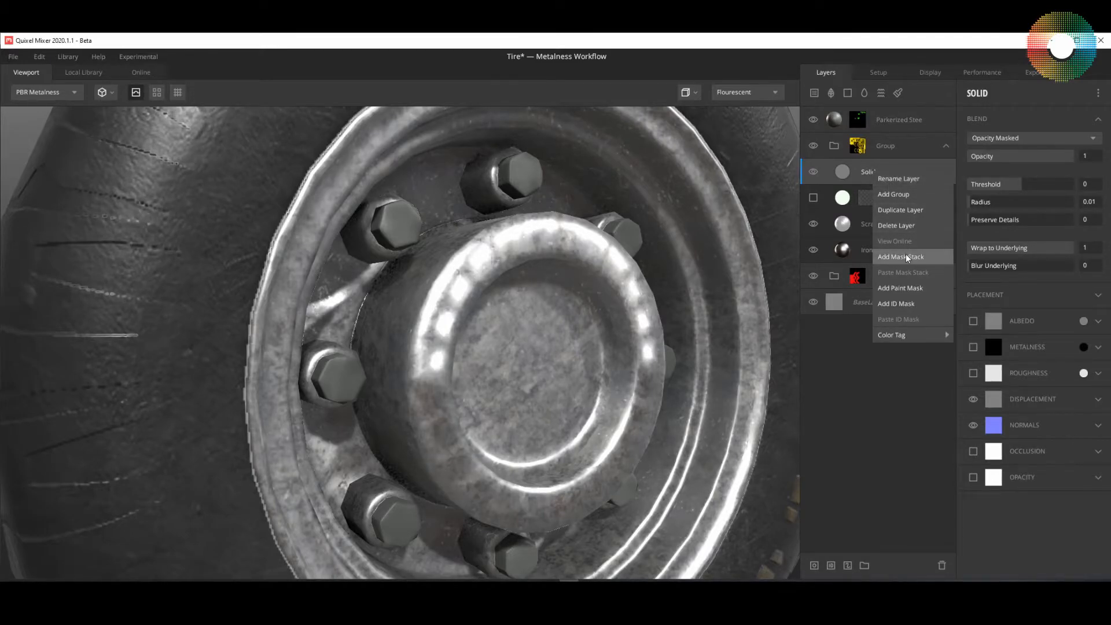
left_click(900, 257)
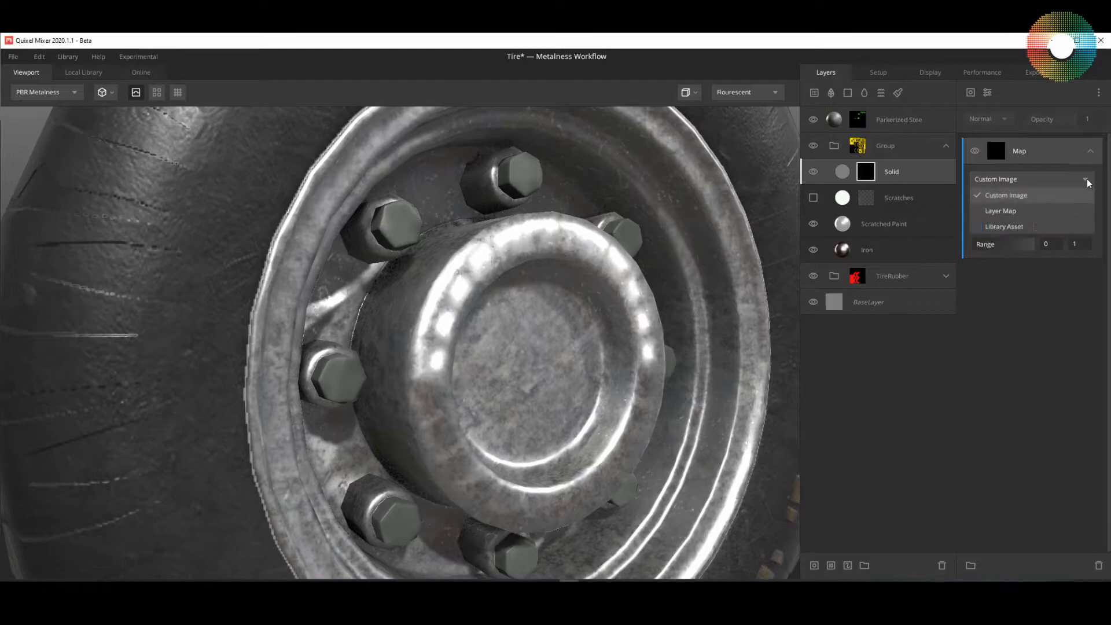
left_click(1006, 194)
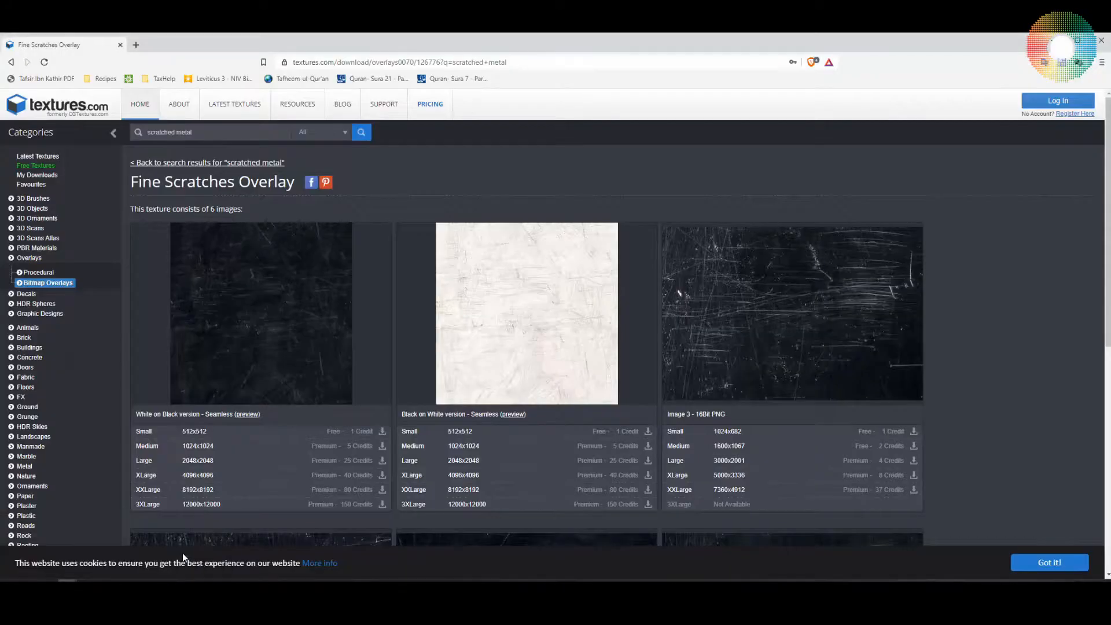
mouse_move(538, 268)
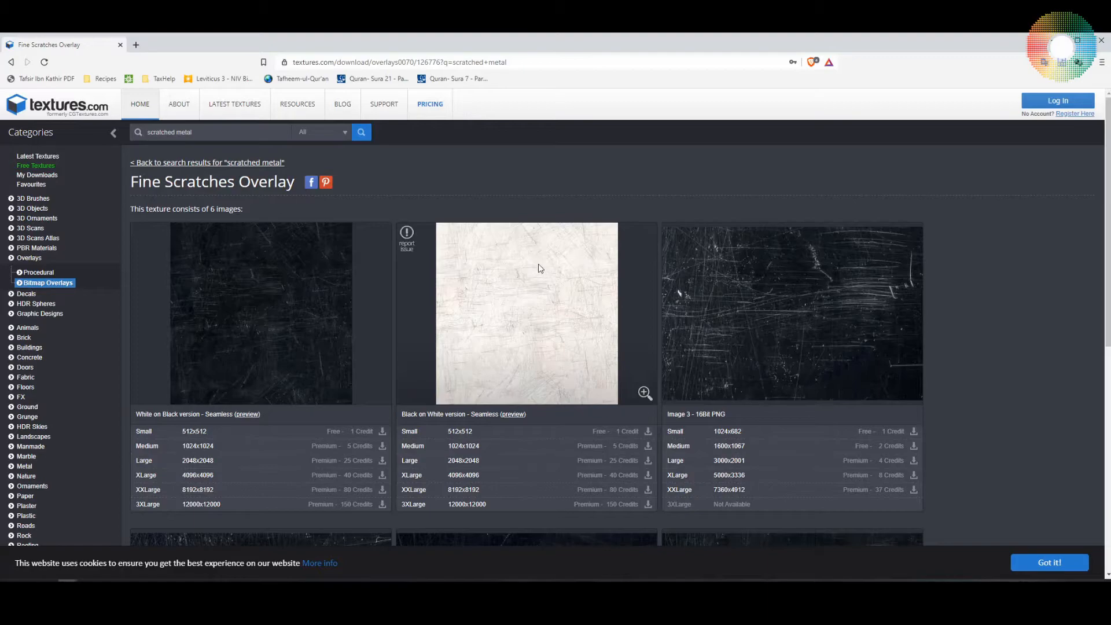
mouse_move(791, 302)
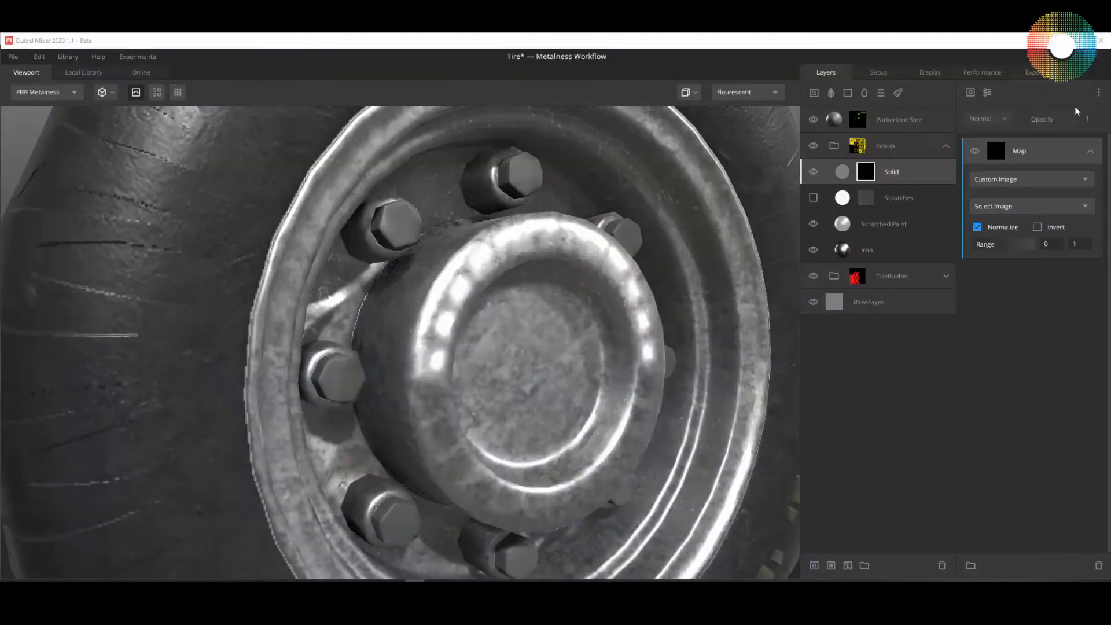
- Choose Metal_scratches_2 as the mask map image and preview the layer mask
left_click(1030, 206)
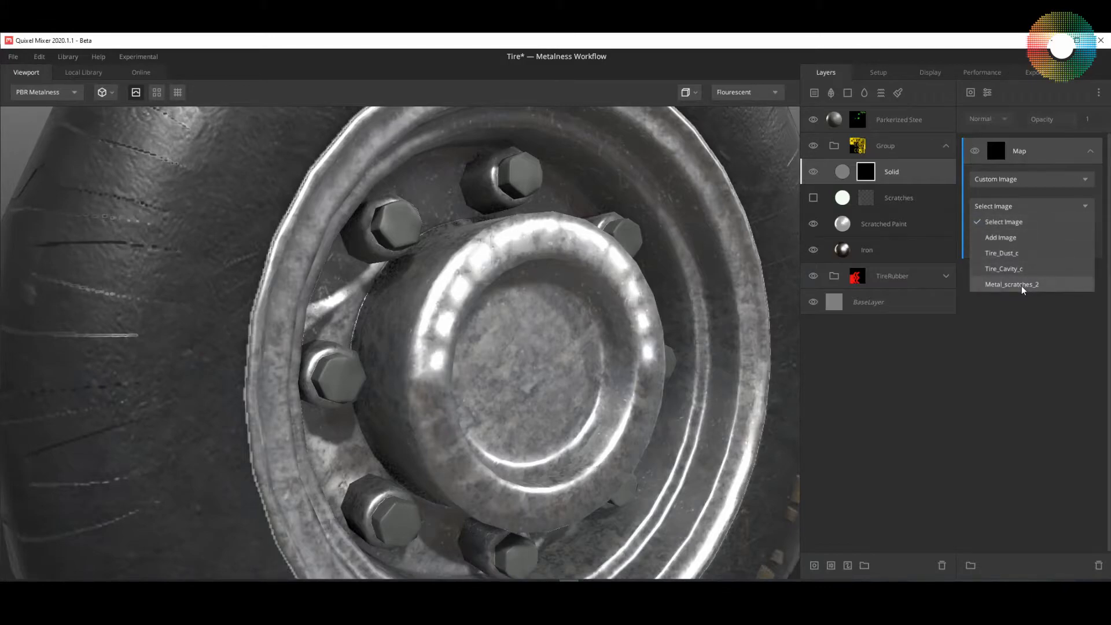
left_click(1011, 285)
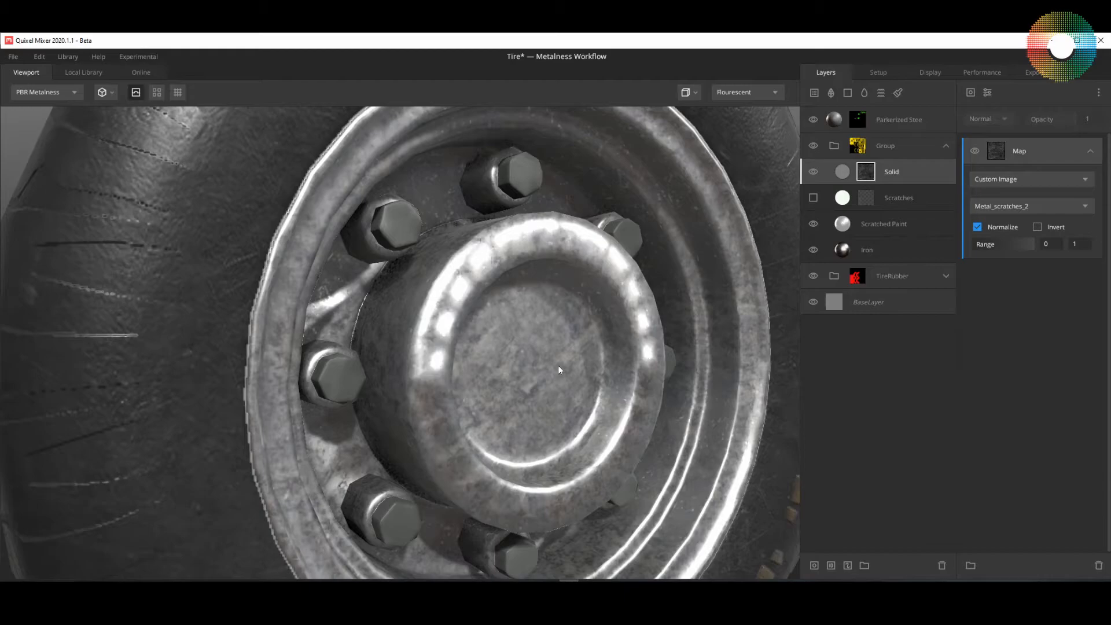
left_click(46, 91)
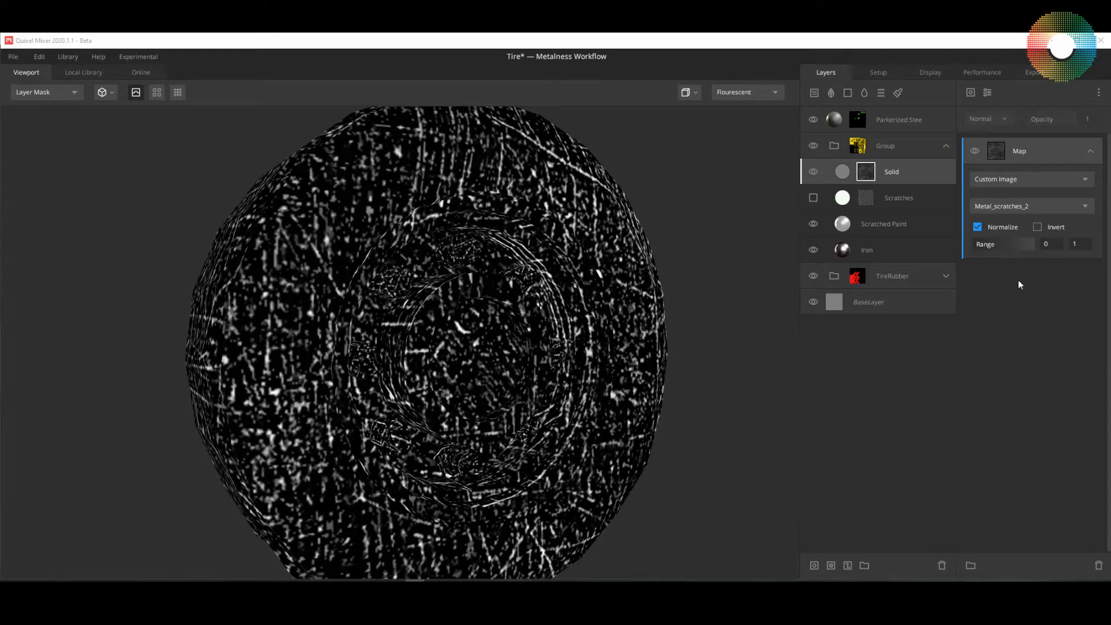
mouse_move(995, 103)
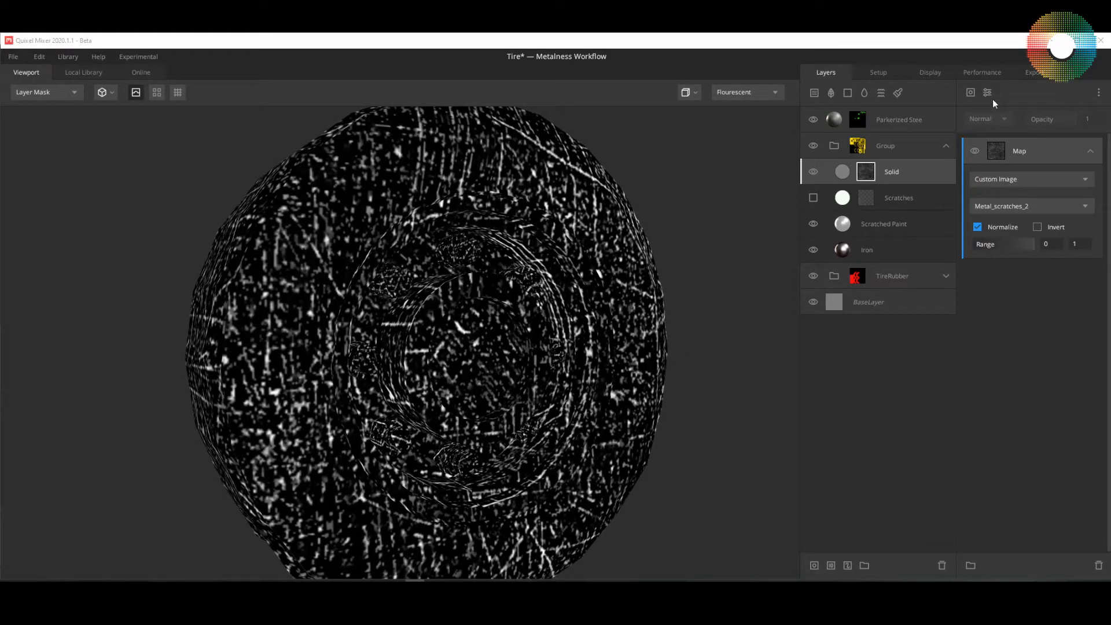
- Add a Projection modifier with Repetitions X and Y at 5, checking it under PBR Metalness and back on Layer Mask
left_click(987, 93)
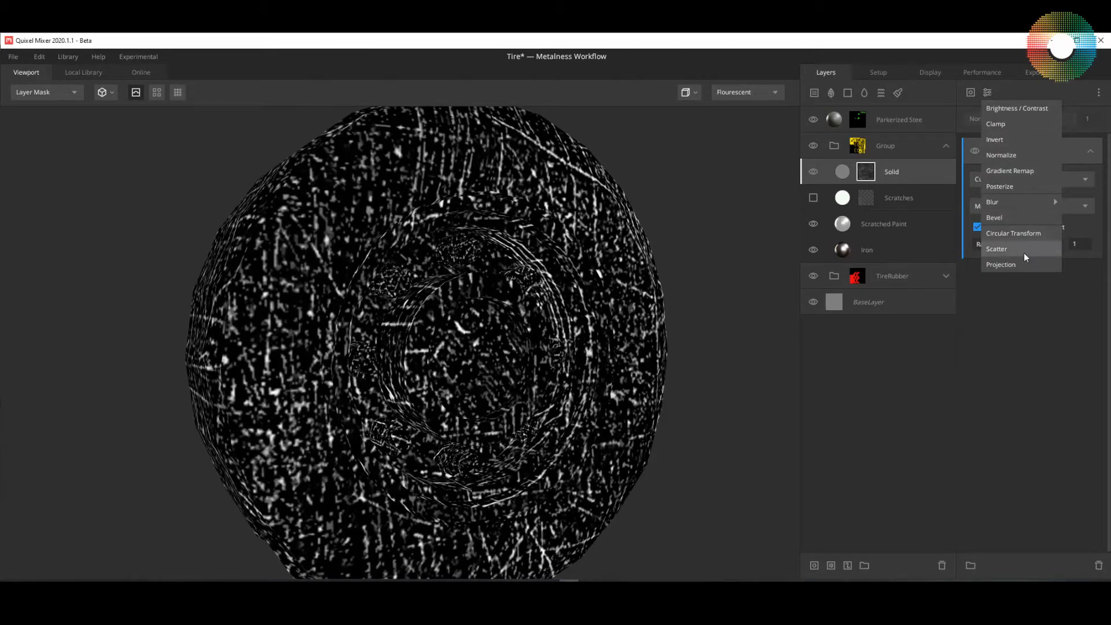
left_click(1000, 264)
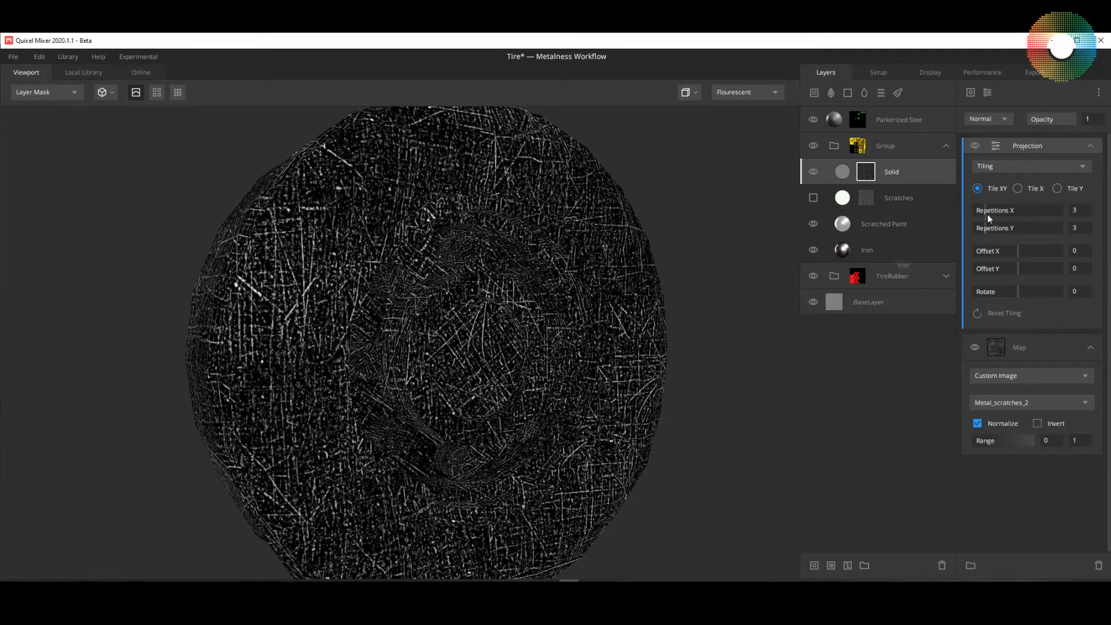
left_click(1074, 210)
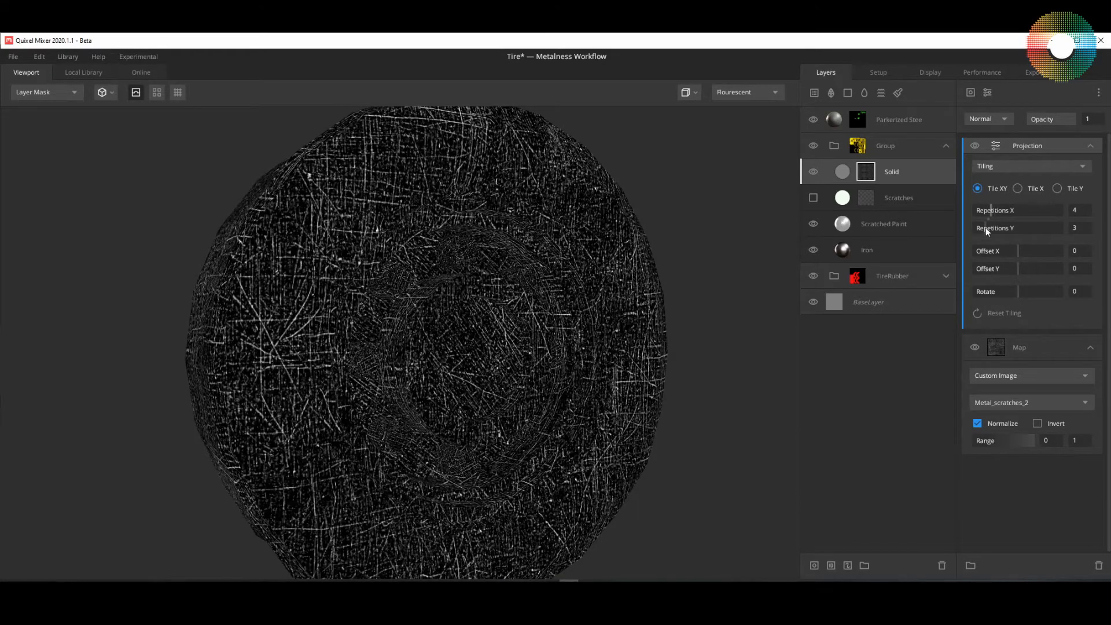
left_click(1074, 228)
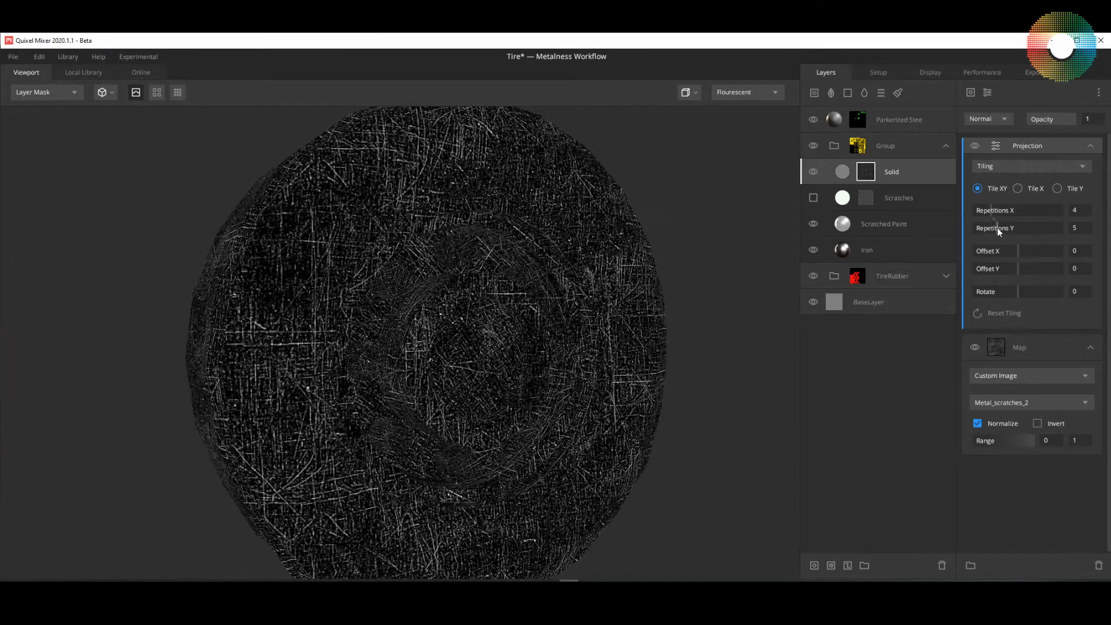
left_click(1074, 209)
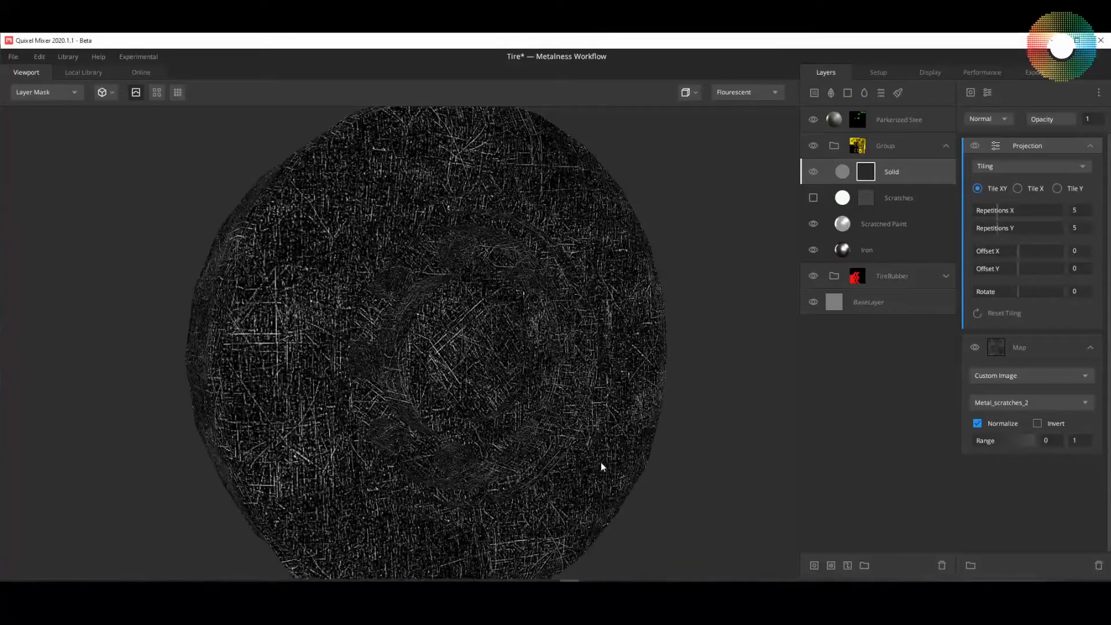
left_click(43, 93)
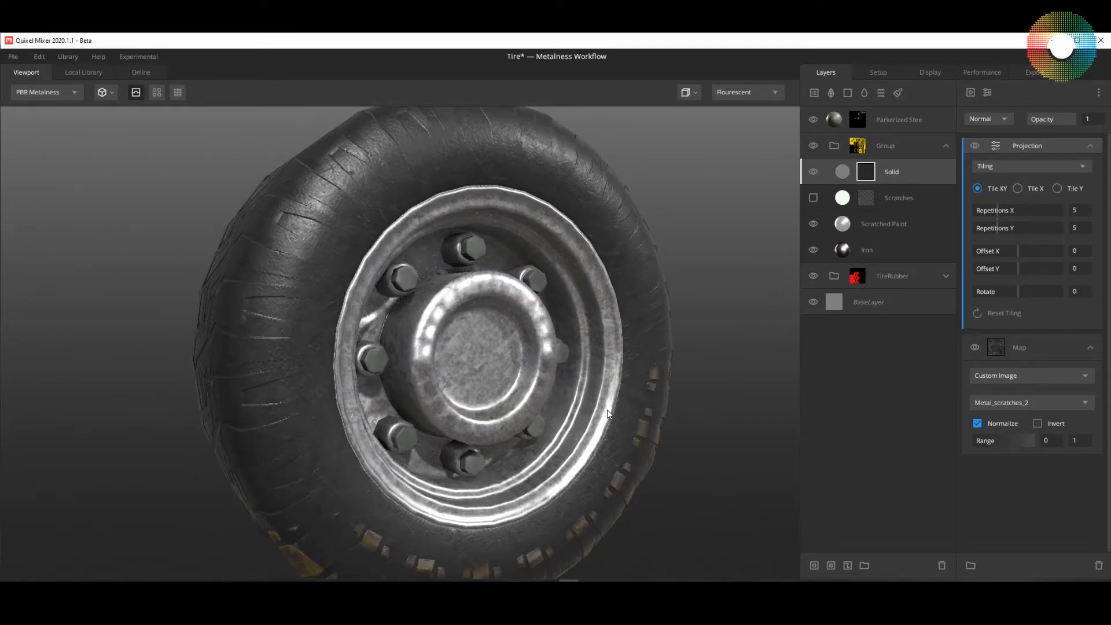
left_click(37, 92)
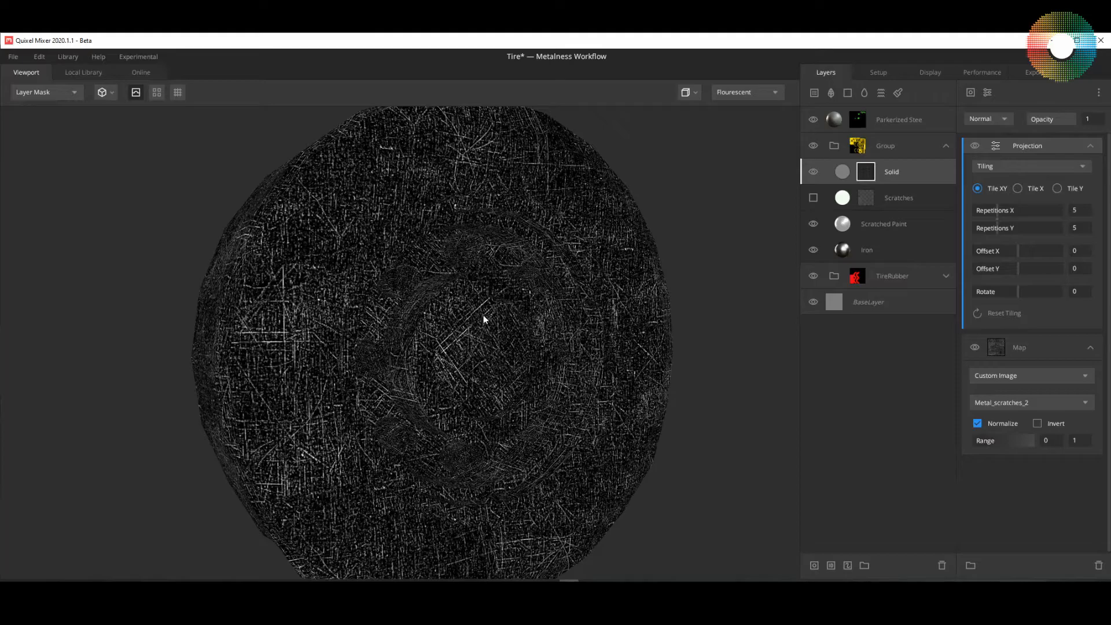
- Switch the viewport to PBR Metalness to see the full material, then back to Layer Mask
left_click(46, 91)
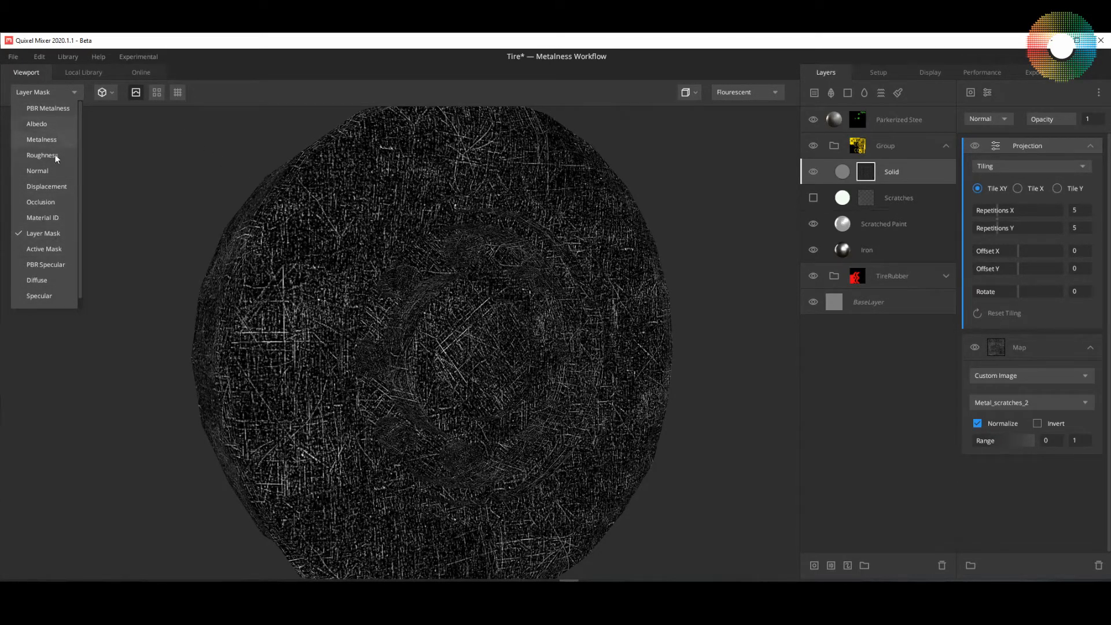
left_click(48, 108)
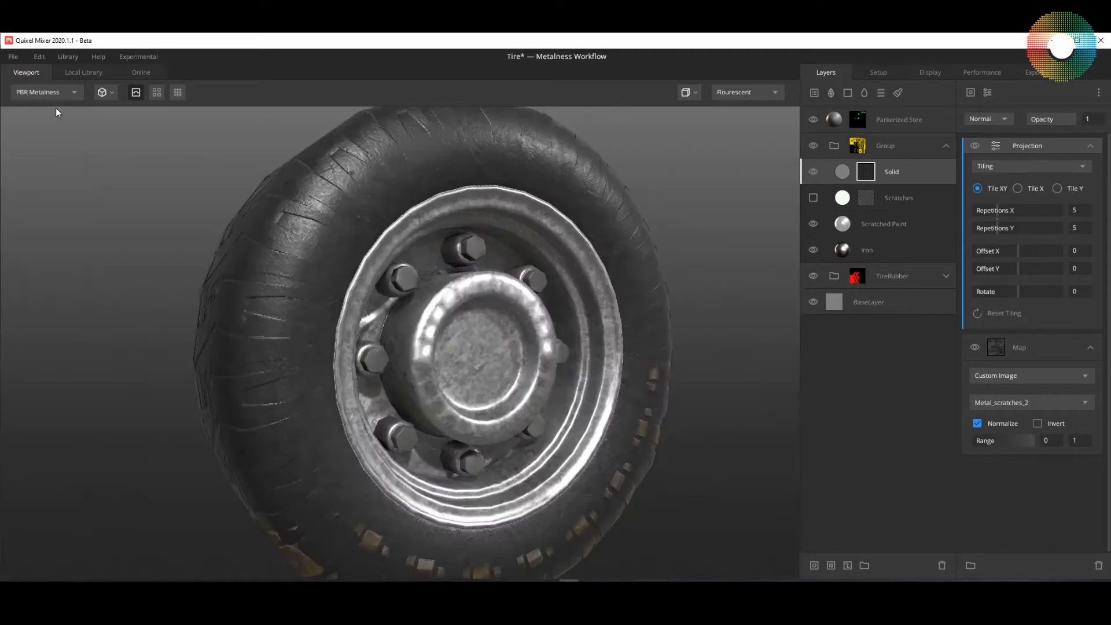
left_click(42, 91)
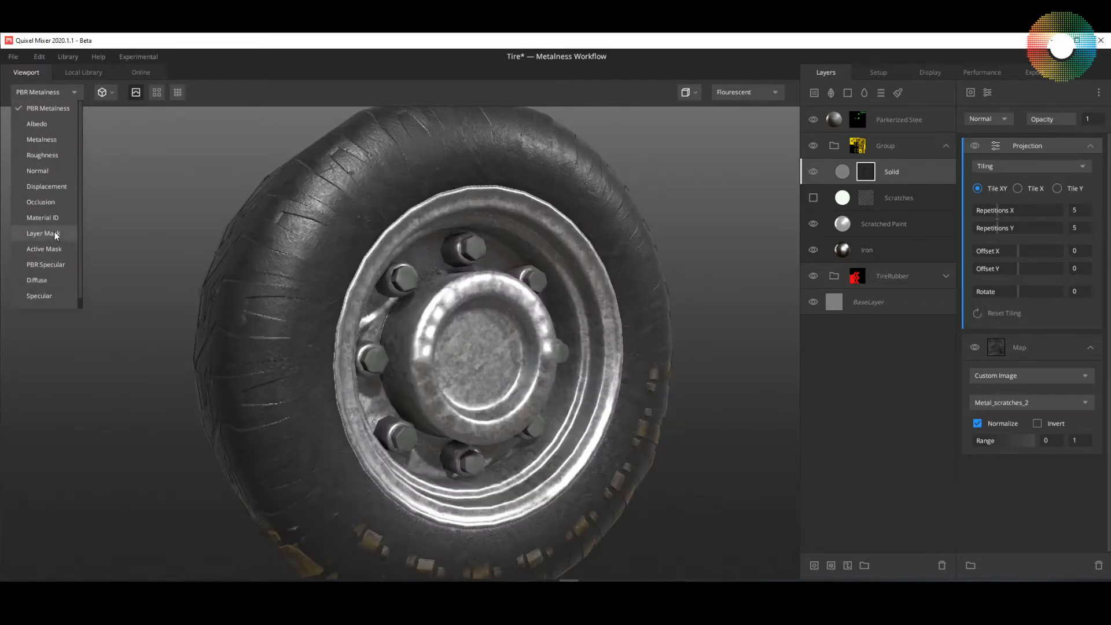
left_click(45, 233)
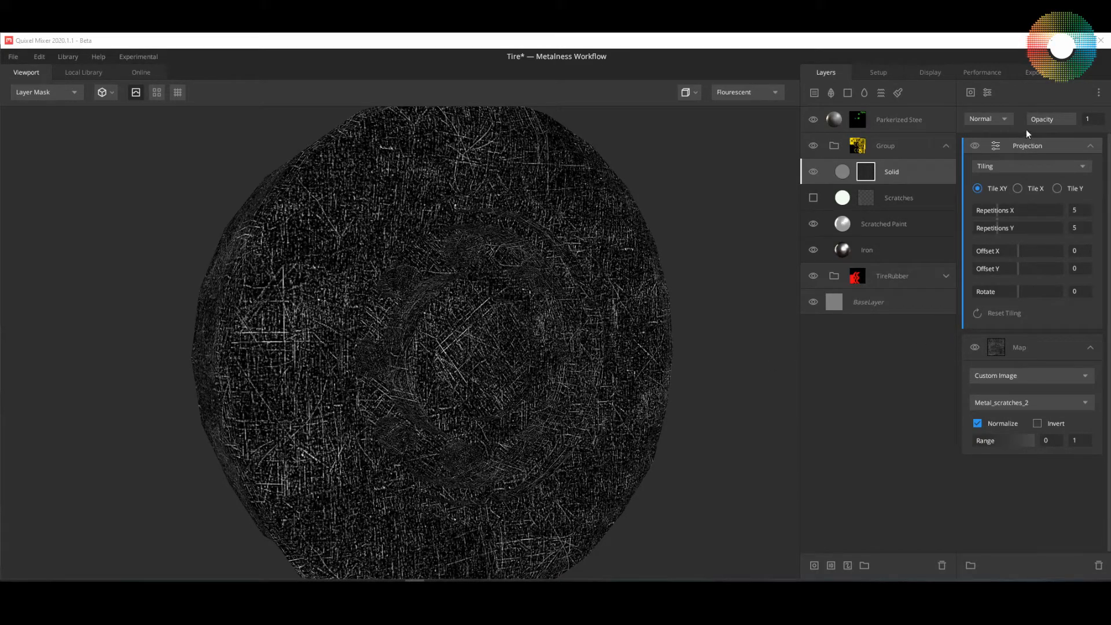
mouse_move(991, 144)
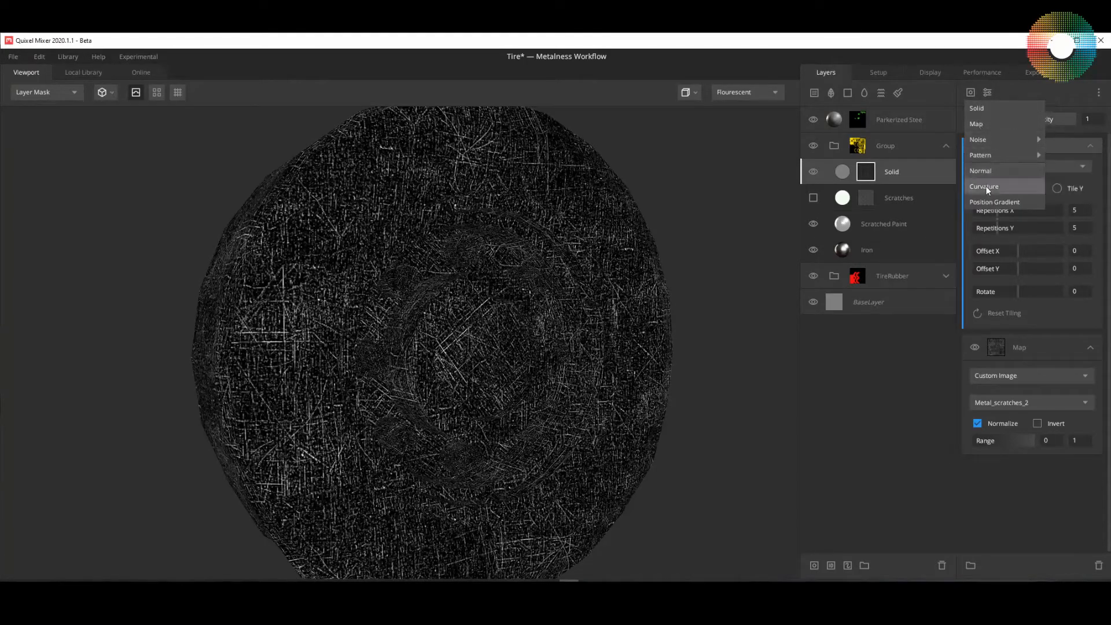
- Add a Curvature component at Levels 0.571 set to Multiply, then view the result in PBR Metalness
left_click(983, 185)
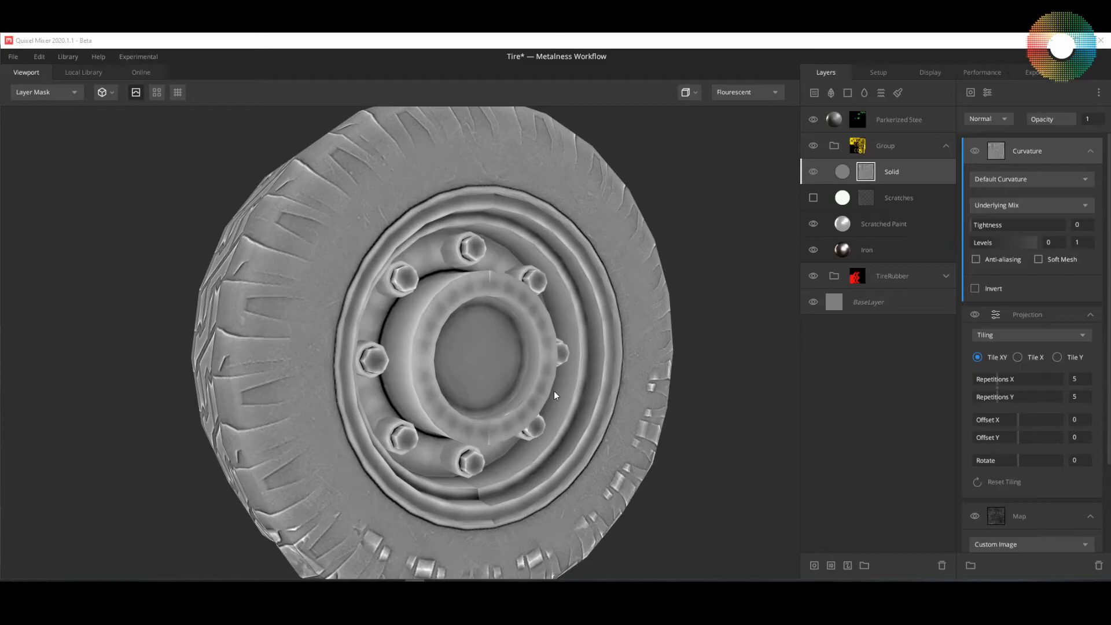
mouse_move(771, 298)
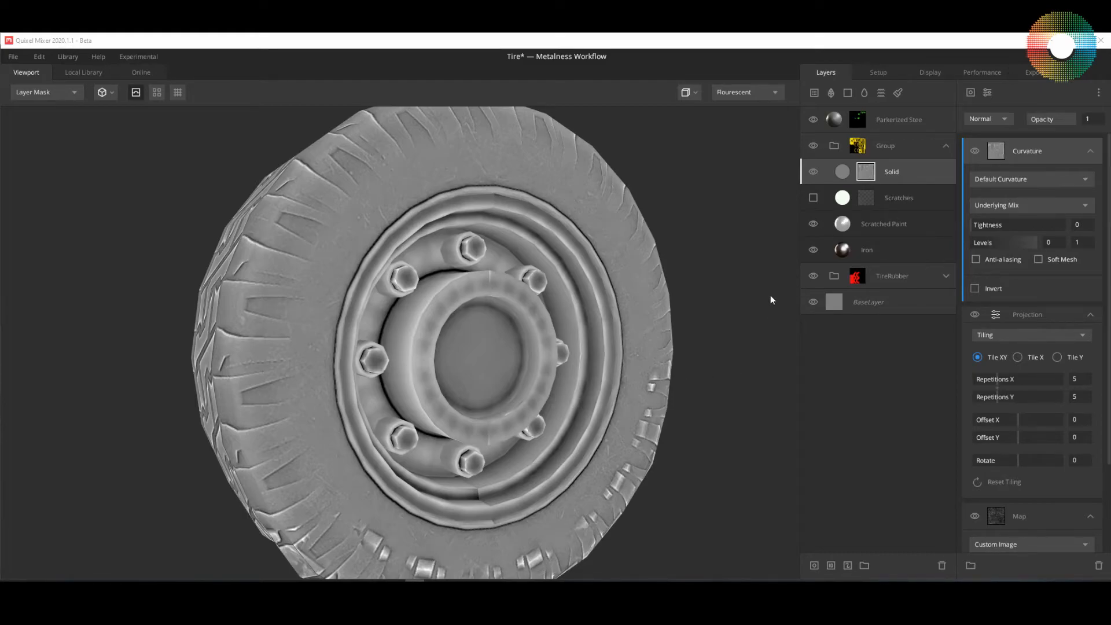
mouse_move(448, 243)
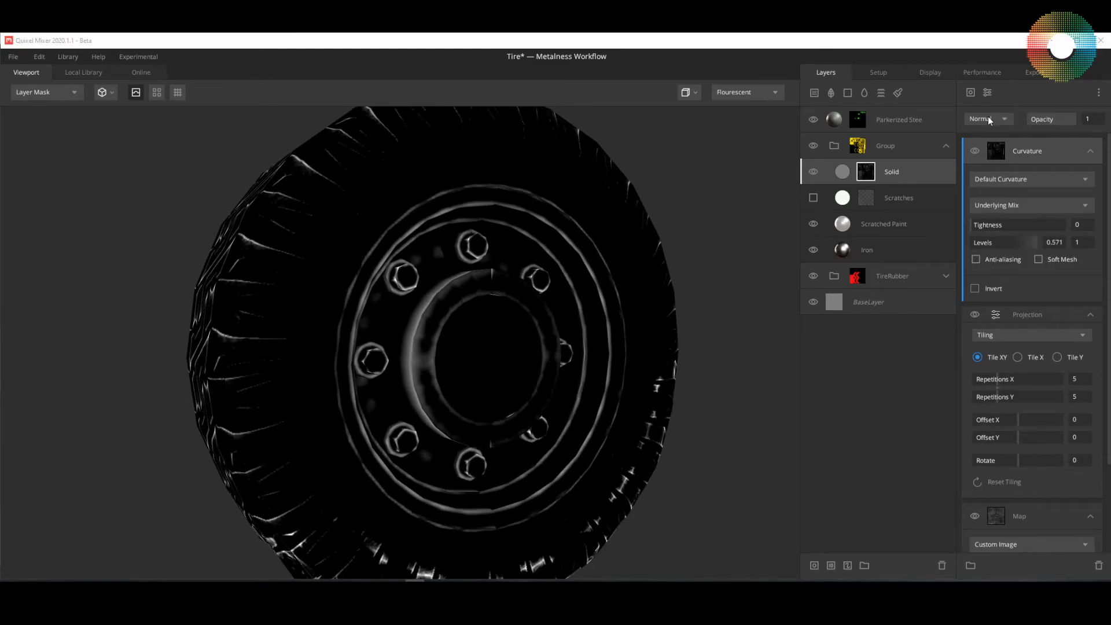
left_click(985, 119)
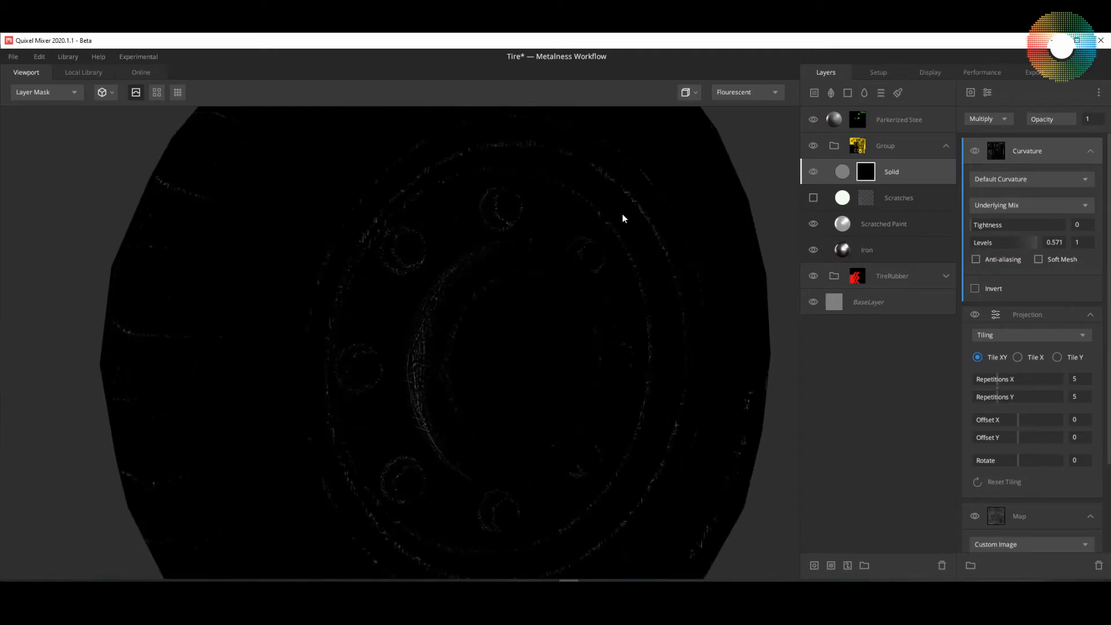
mouse_move(620, 236)
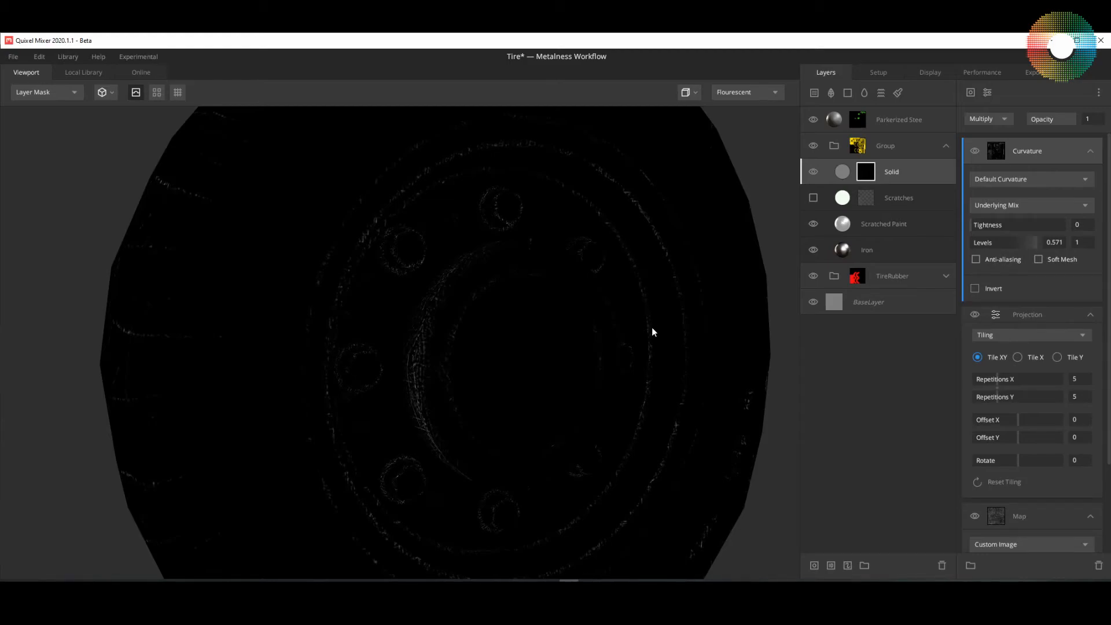
left_click(984, 118)
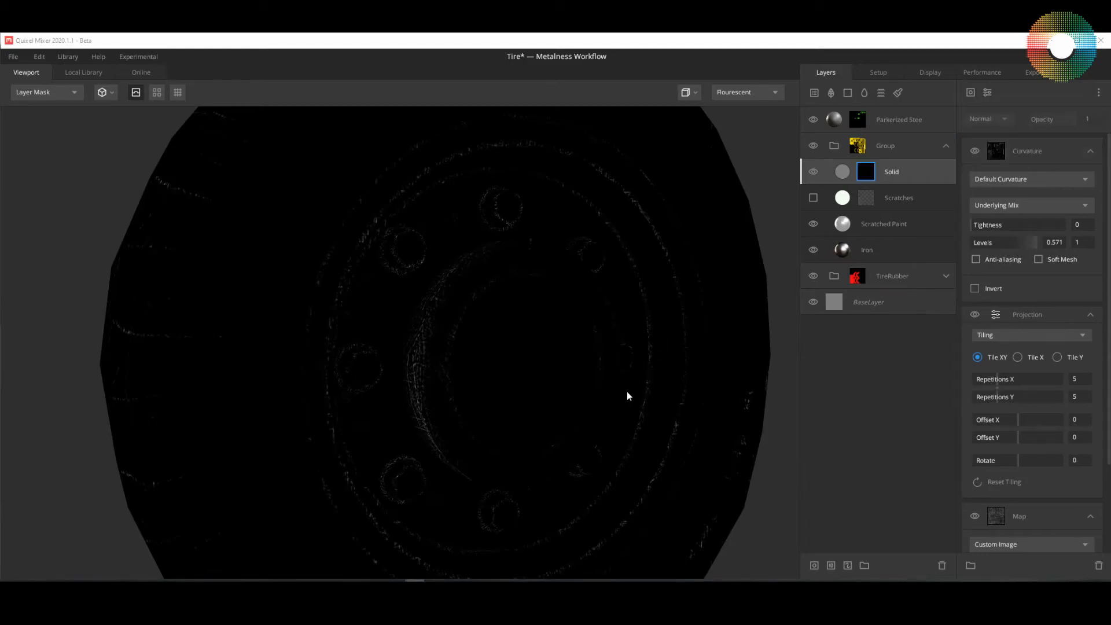
left_click(43, 92)
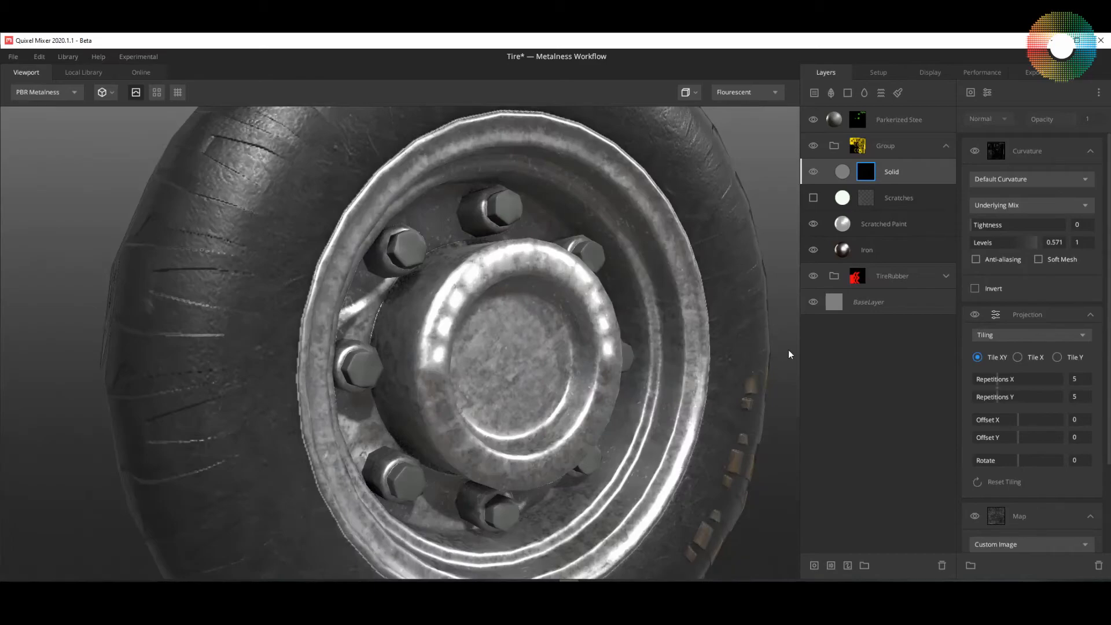
mouse_move(684, 240)
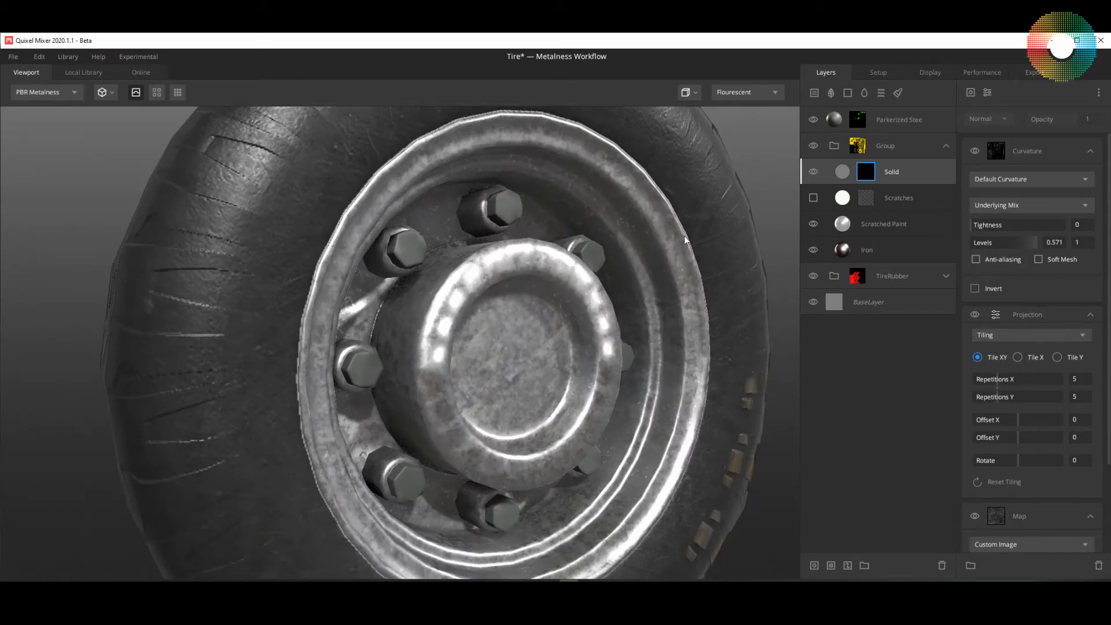
mouse_move(461, 151)
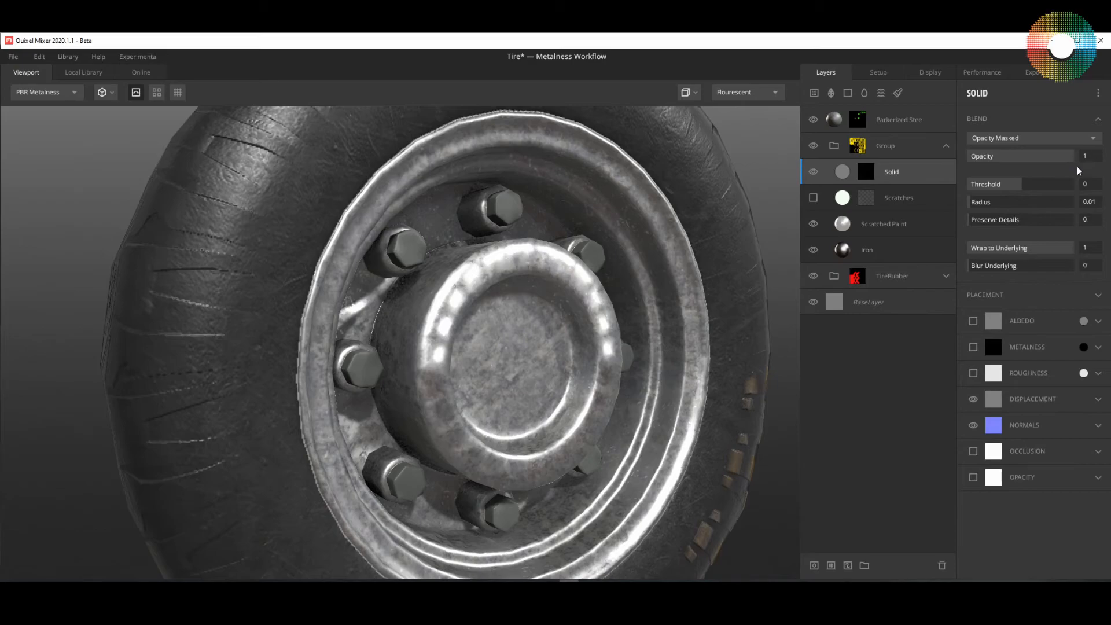
mouse_move(623, 167)
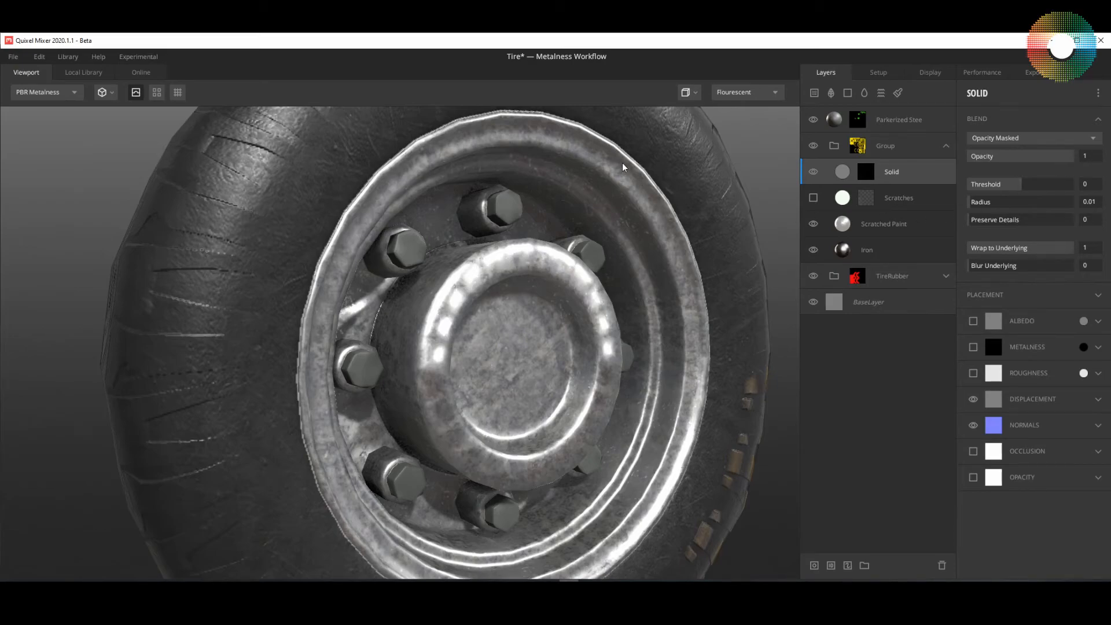
mouse_move(694, 341)
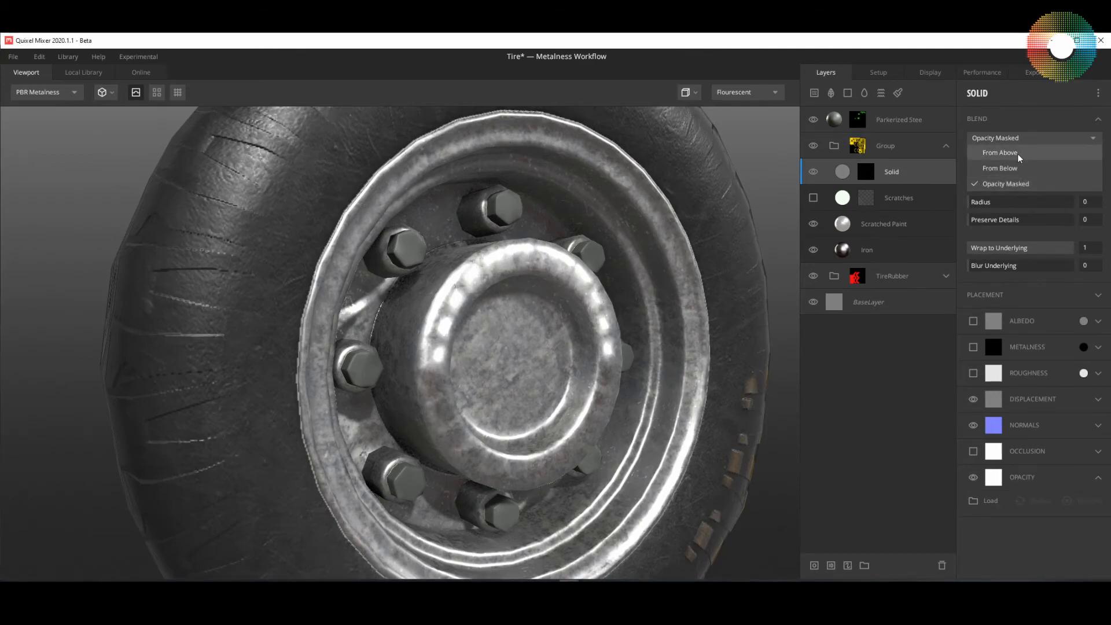
- Set the Solid layer's Blend to From Above with Threshold 0.139 and Wrap to Underlying 0.269
left_click(998, 153)
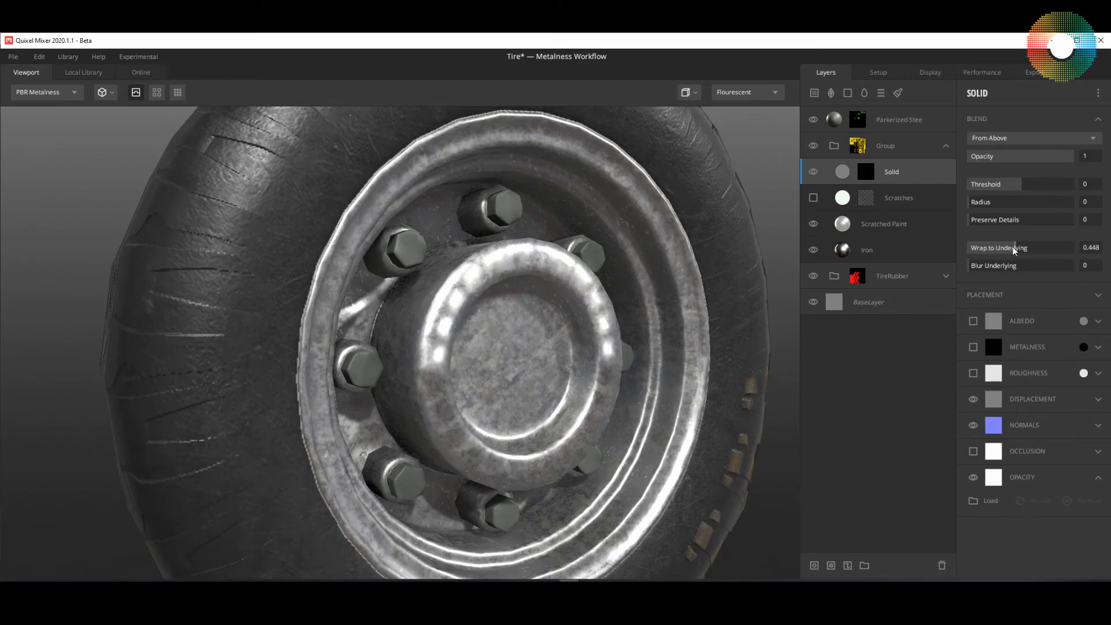
left_click_drag(1027, 248, 1006, 248)
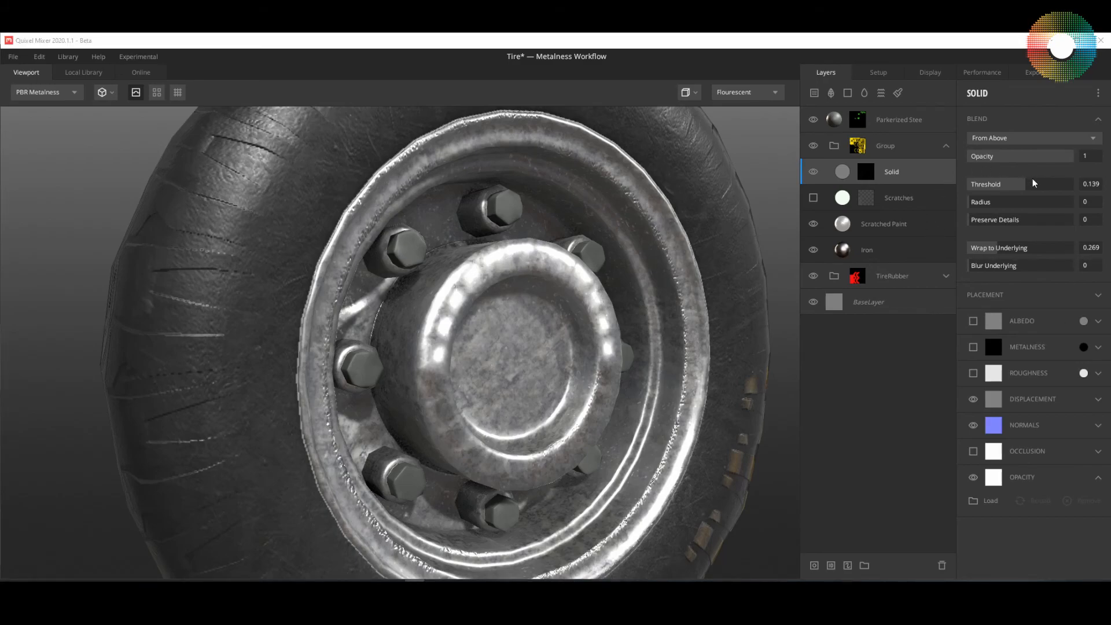
mouse_move(1002, 197)
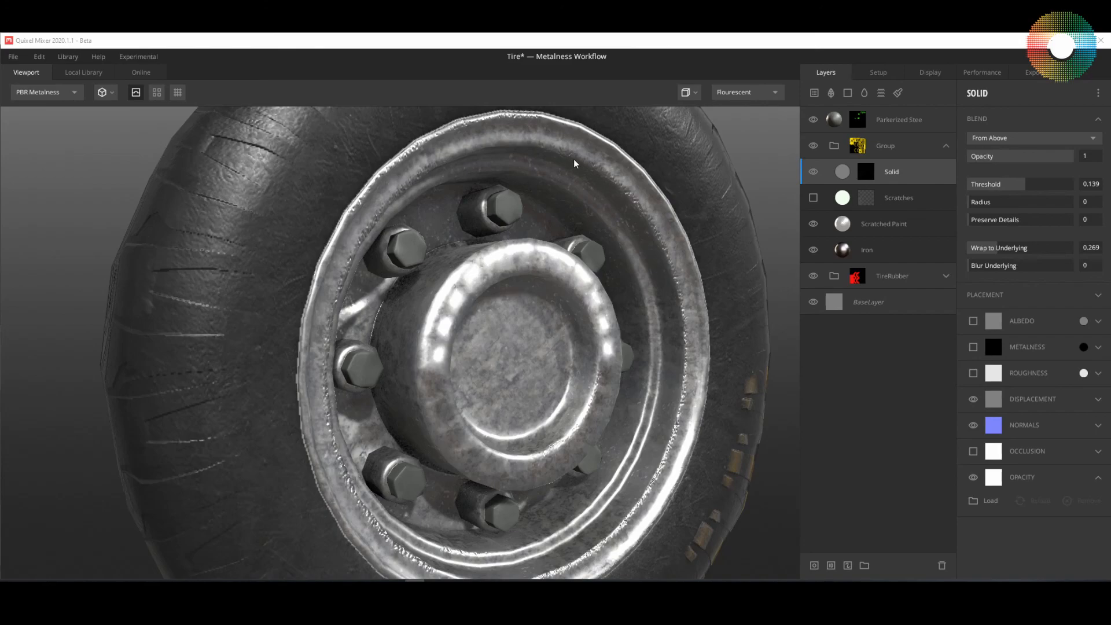
mouse_move(764, 487)
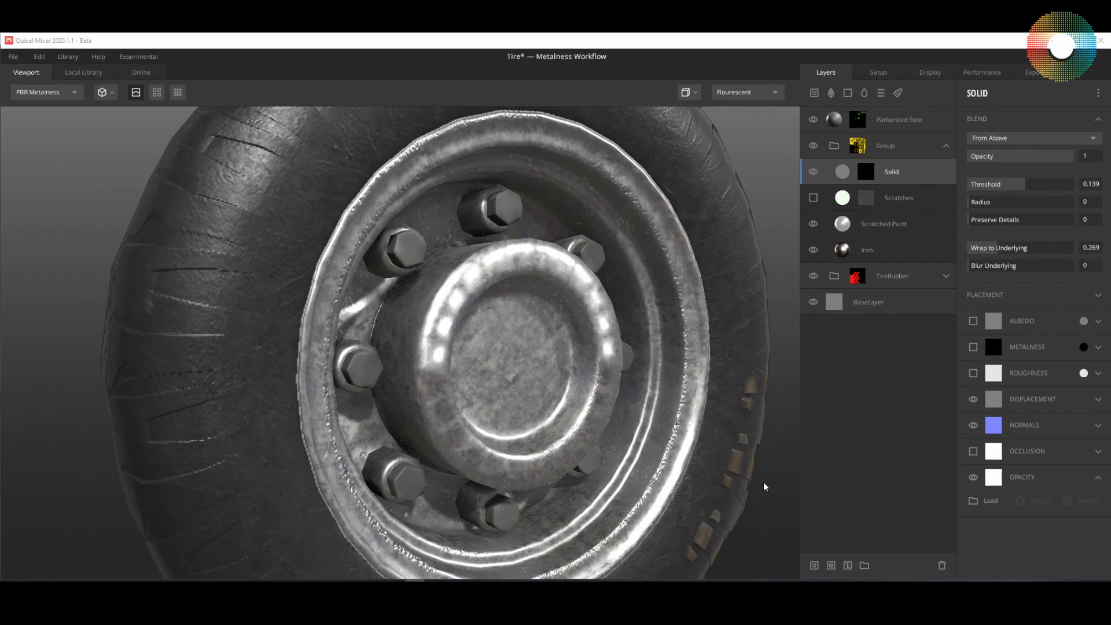